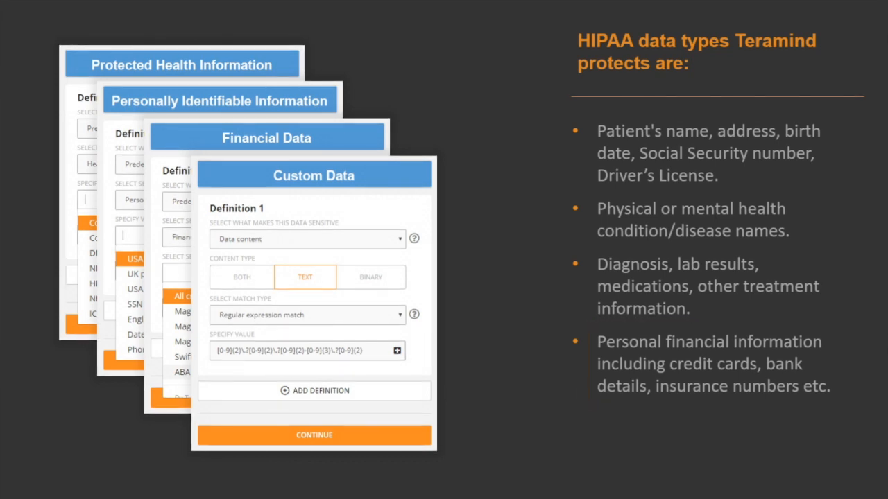
- Advance from the HIPAA data types slide to the business associates protection slide
key("Right")
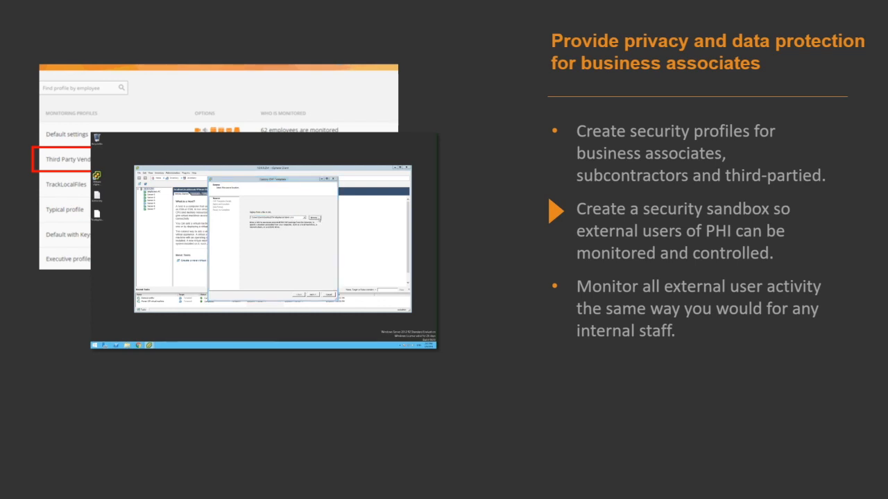
left_click(315, 219)
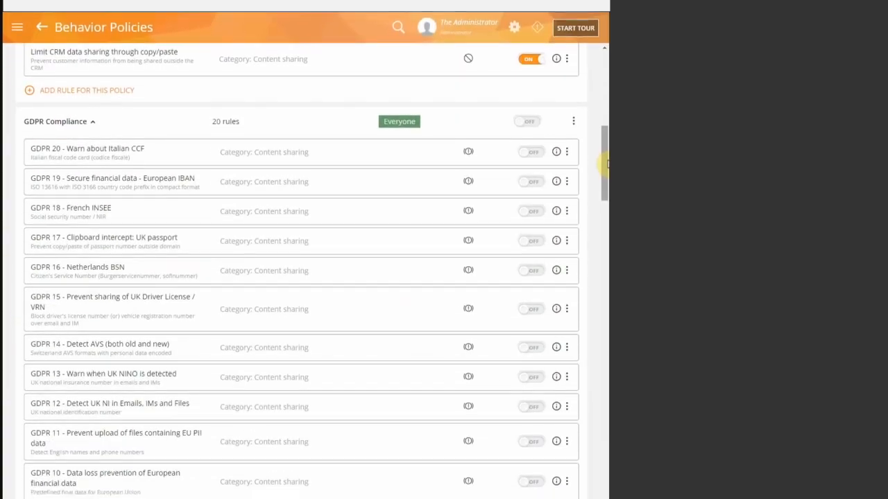
- Scroll the policy list past GDPR and PCI-DSS to HIPAA Compliance's 13 rules
scroll("down", 3)
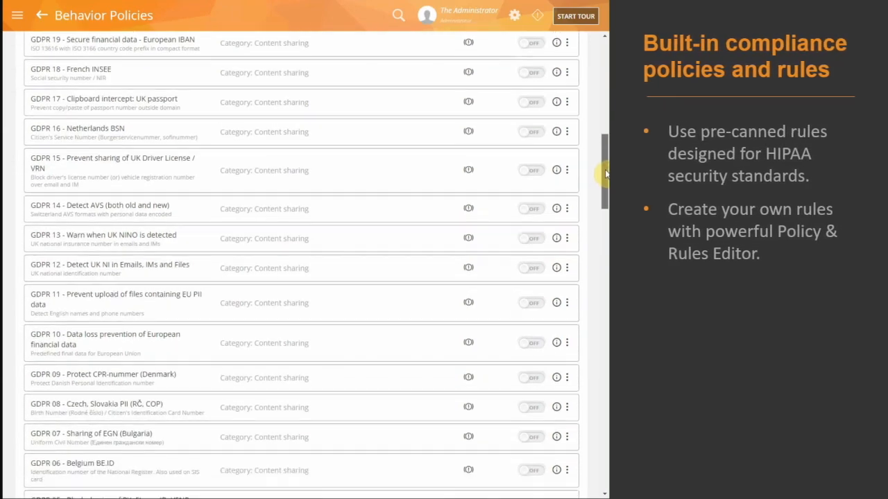
scroll("down", 3)
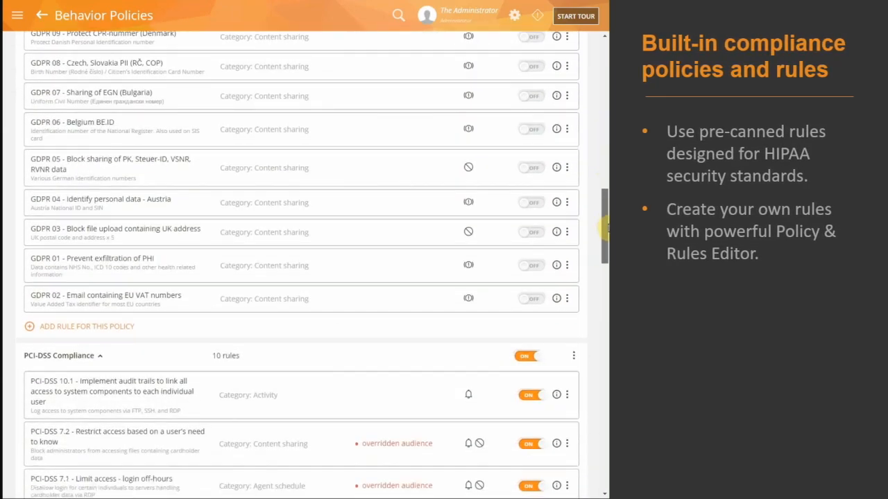
scroll("down", 3)
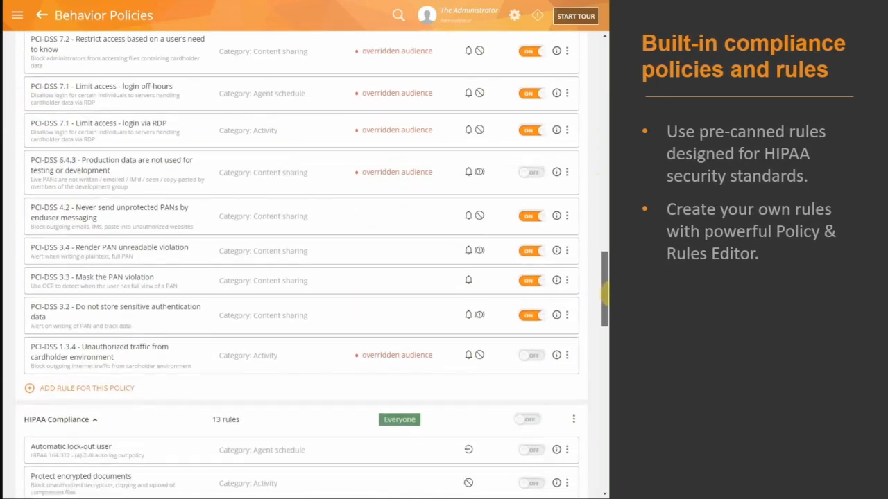
scroll("down", 3)
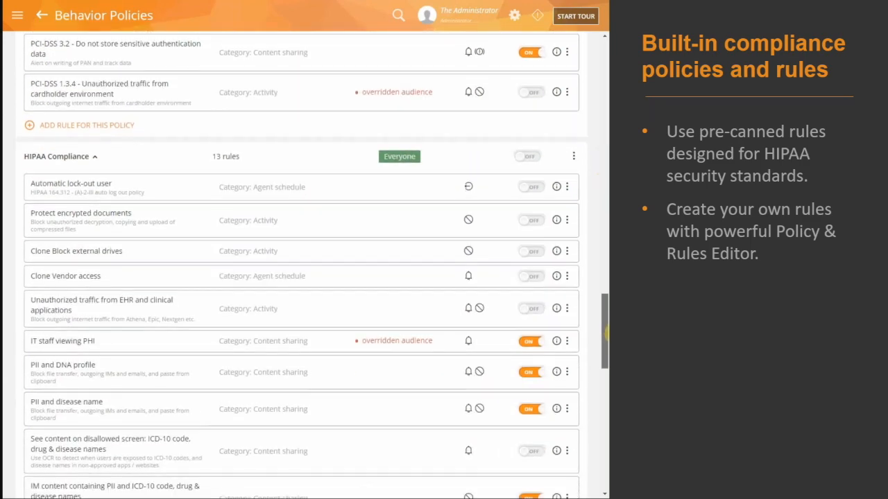
scroll("down", 3)
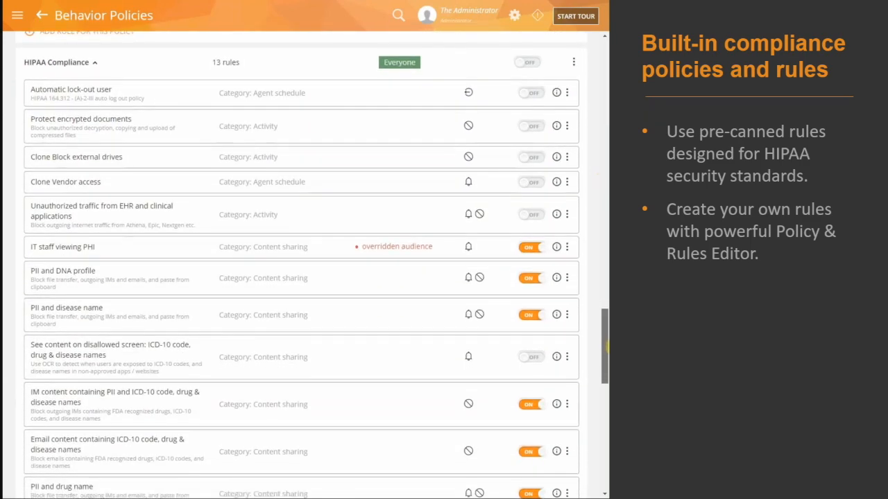
scroll("down", 3)
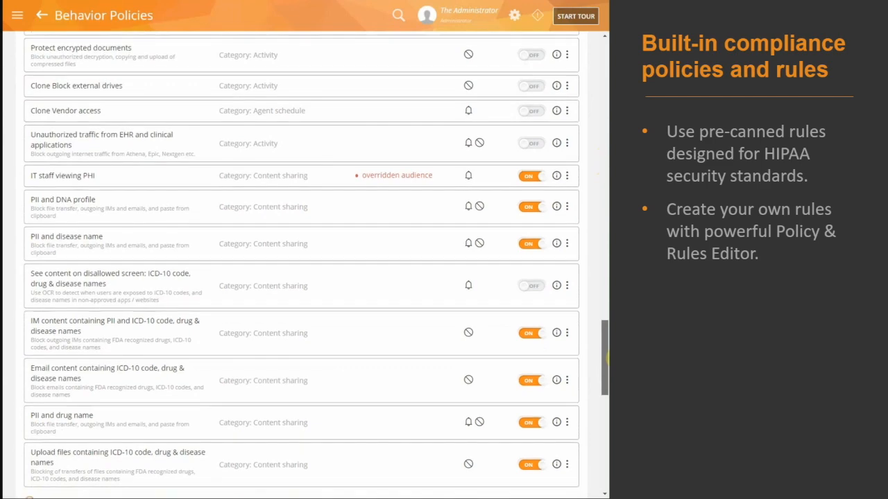
- Review the 'PII and drug name' rule's Content, Clipboard, Files, Emails, IM and Actions sections
left_click(61, 415)
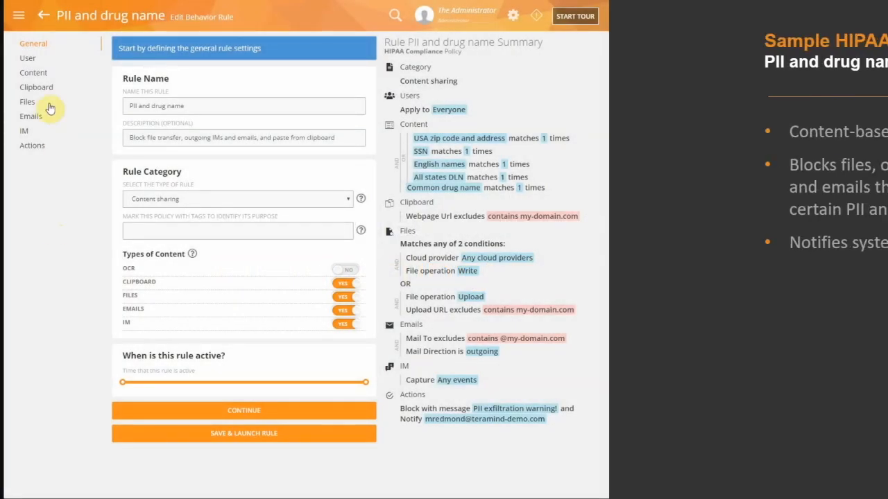
left_click(33, 72)
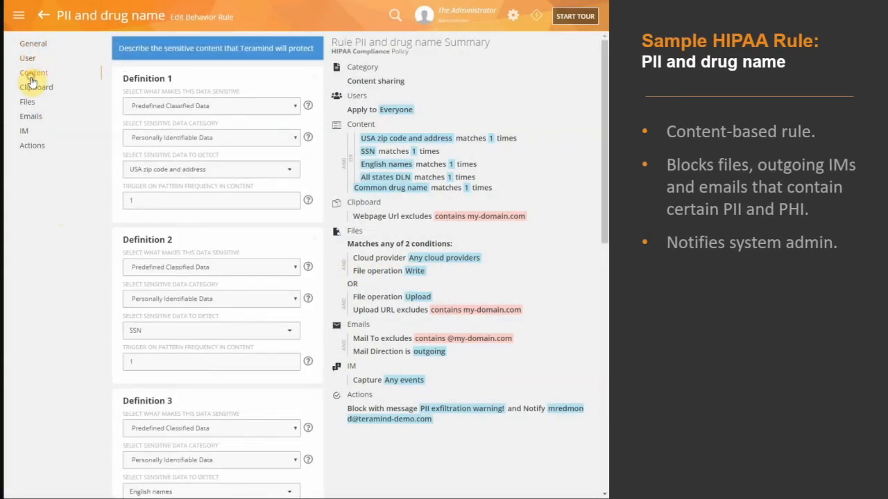
scroll("down", 3)
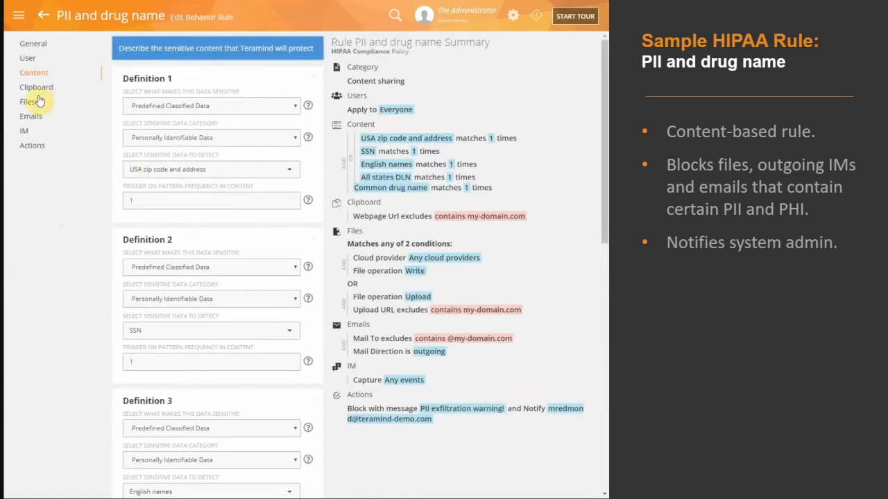
left_click(36, 86)
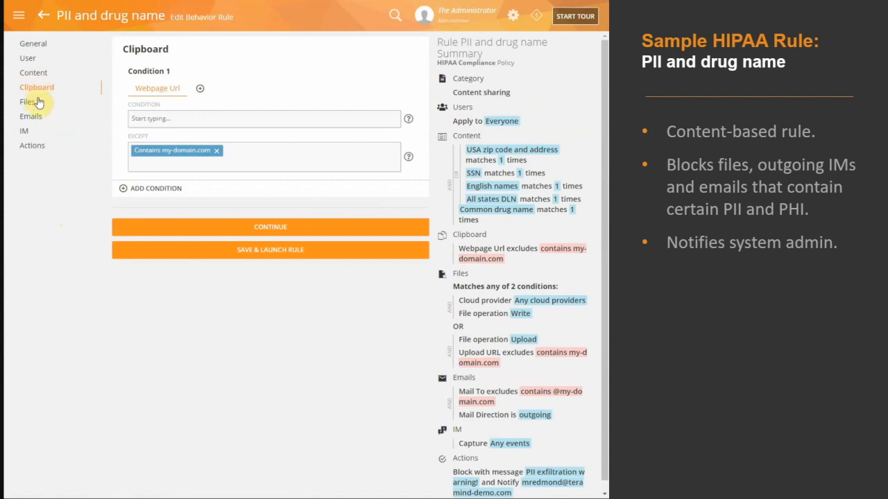
left_click(28, 101)
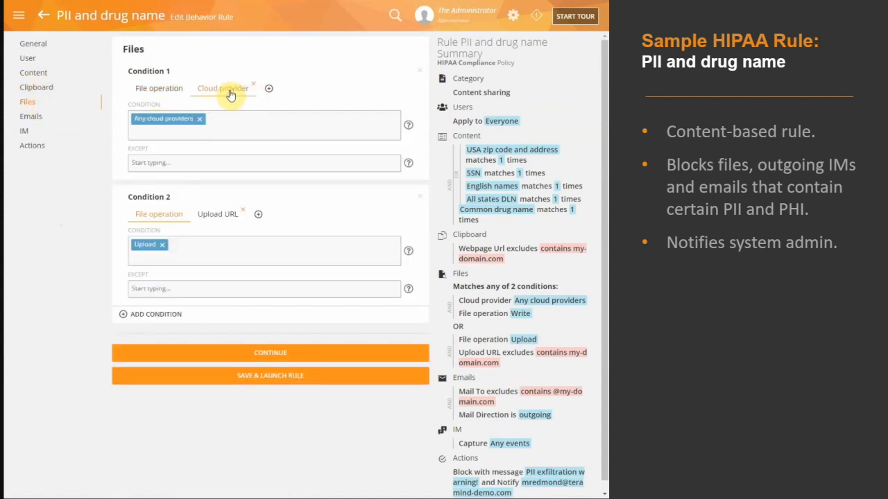
left_click(31, 116)
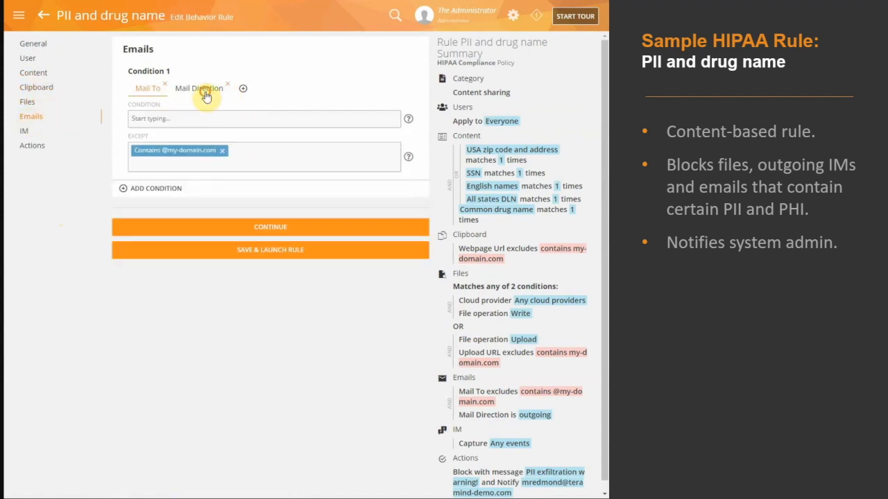
left_click(24, 131)
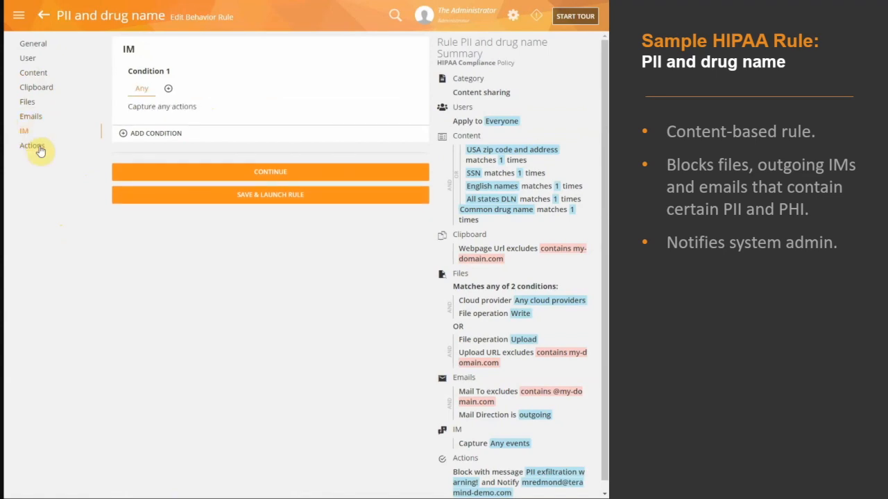
left_click(32, 144)
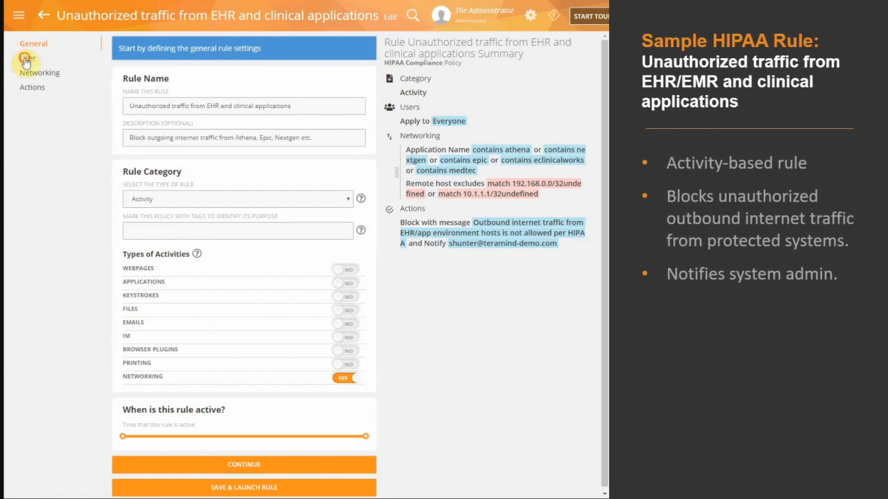
- Review the EHR traffic rule's Networking conditions and its excluded Remote host addresses
left_click(40, 73)
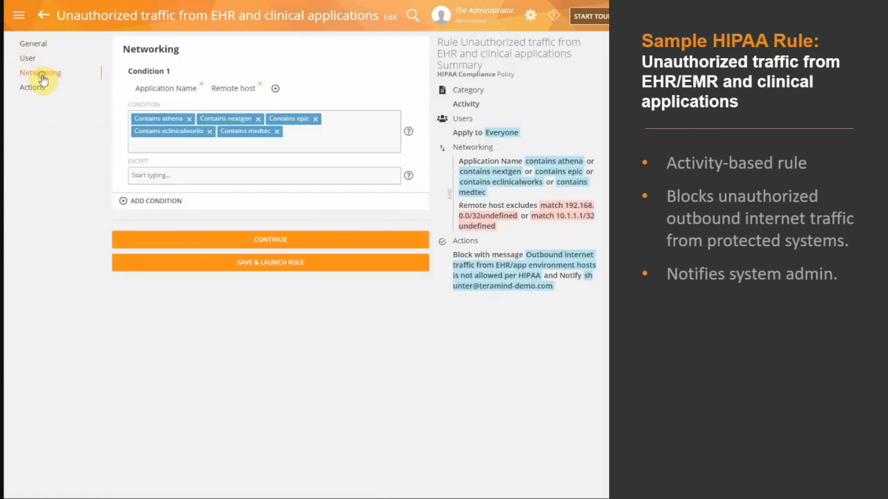
left_click(233, 88)
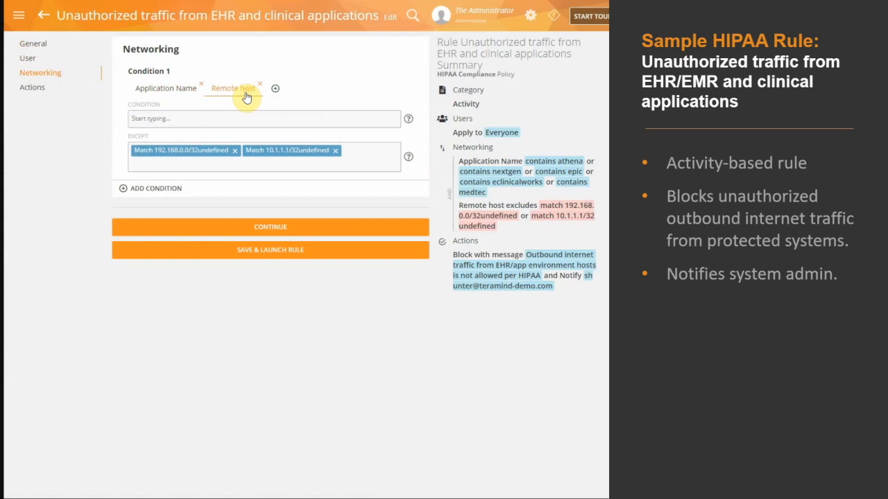
left_click(32, 86)
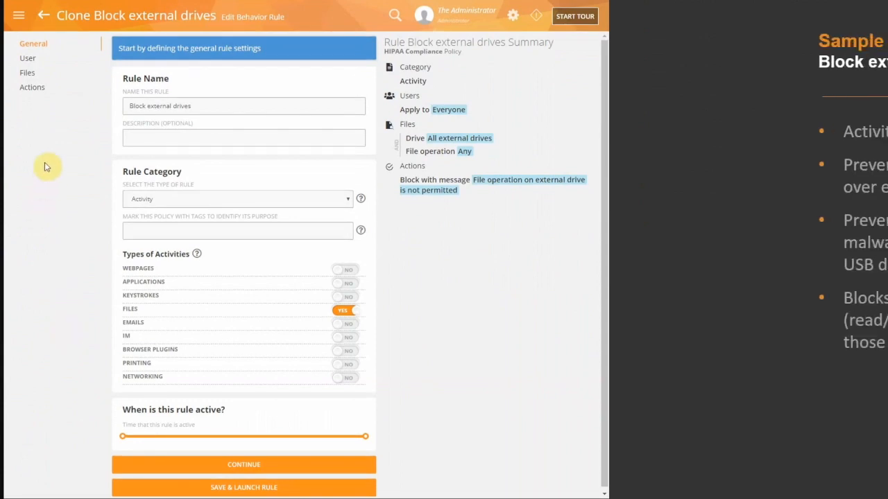
- Show the Block external drives rule's external-drive file condition and block-with-message action
left_click(27, 58)
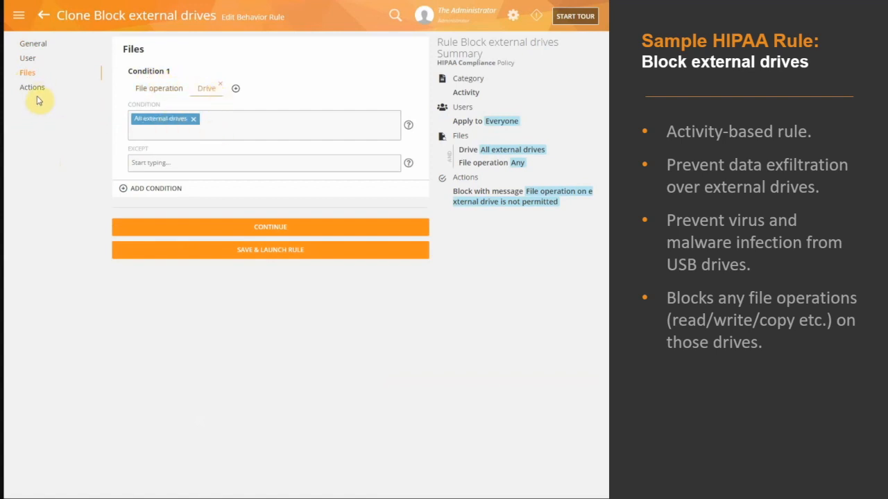
left_click(33, 86)
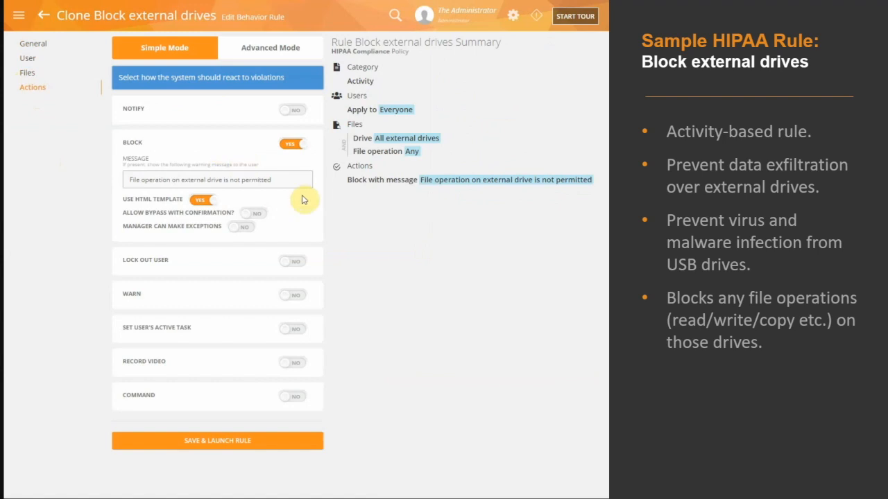
mouse_move(354, 405)
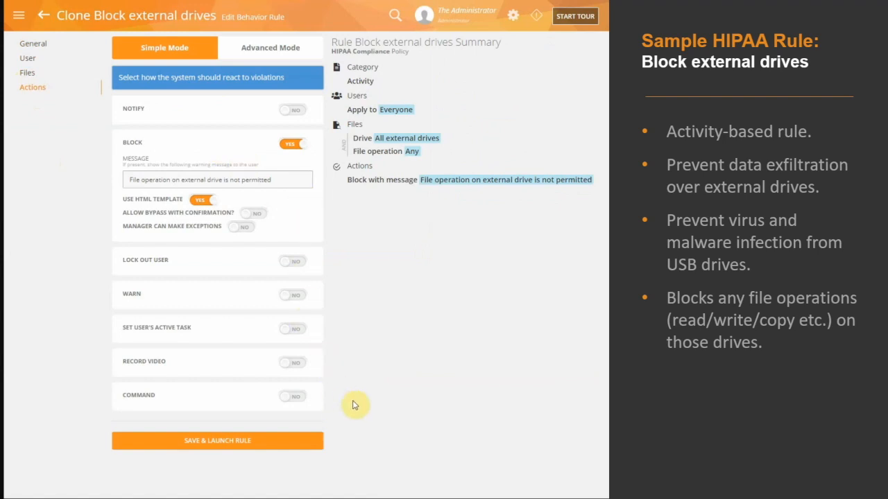
mouse_move(353, 404)
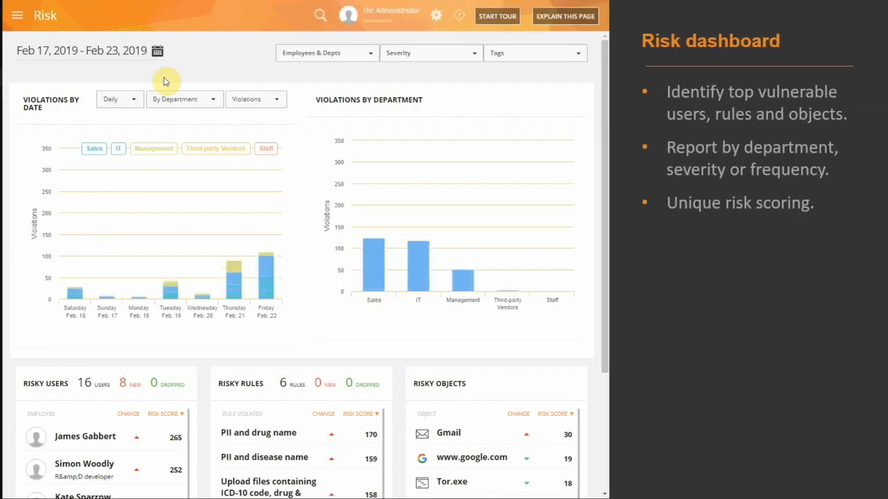
mouse_move(238, 262)
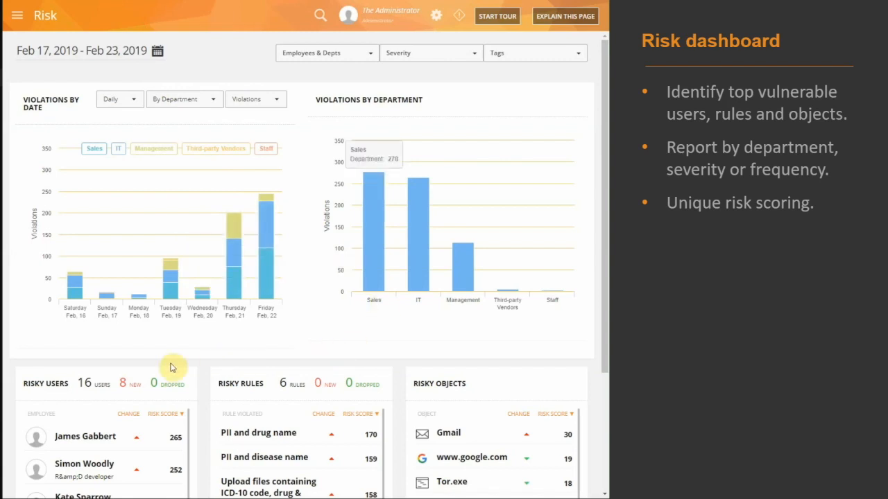
- Scroll the Risk dashboard down to the Risky Users, Risky Rules and Risky Objects lists
scroll("down", 3)
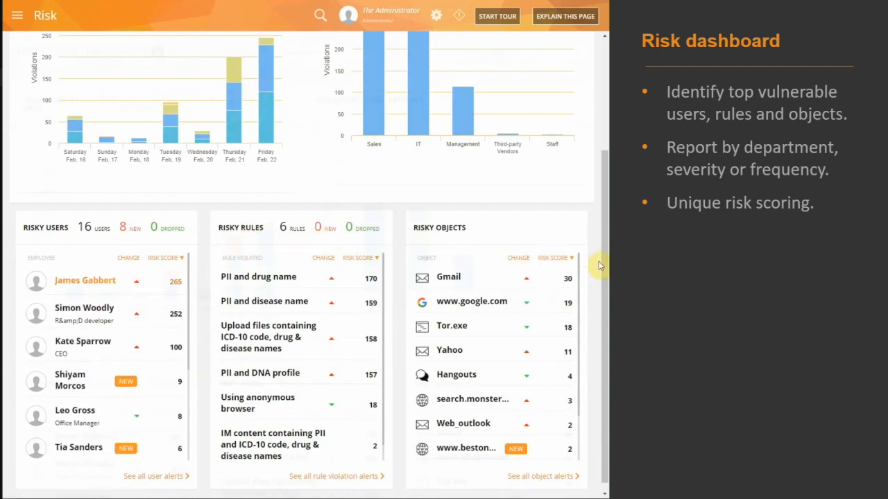
left_click(373, 53)
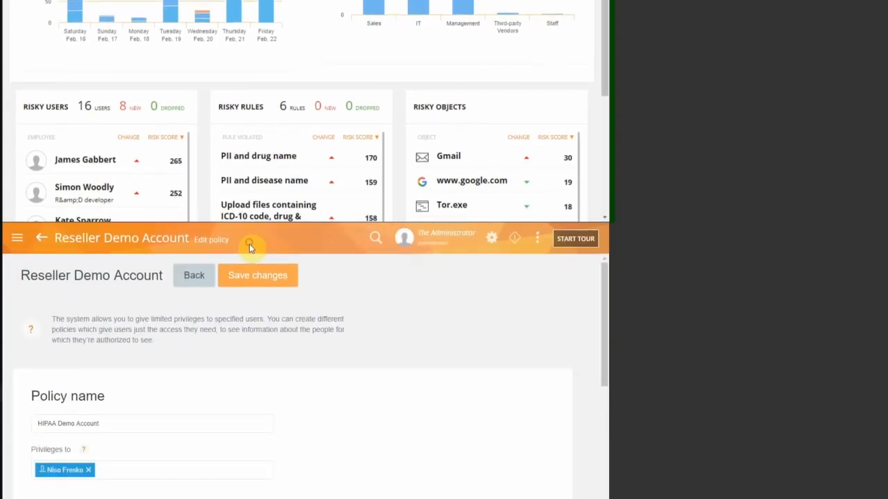
- Expand the Edit permissions, allow editing work hours, and toggle Alerts log widget access
scroll("down", 3)
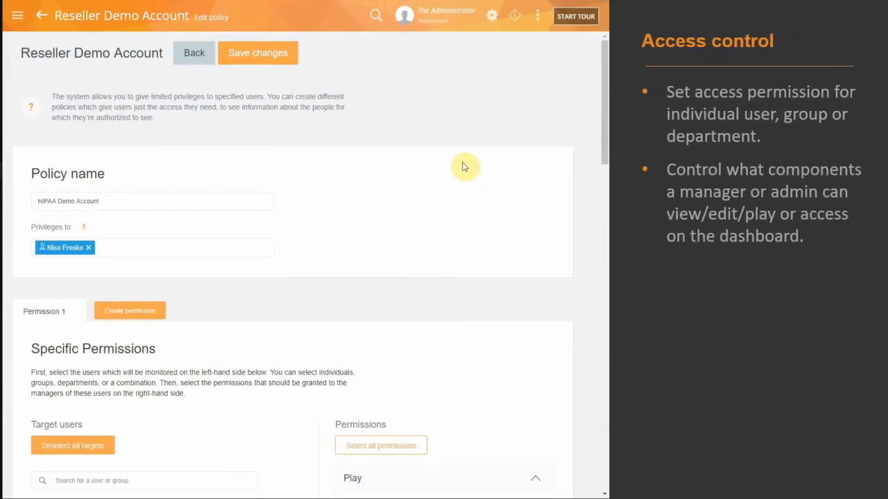
scroll("down", 3)
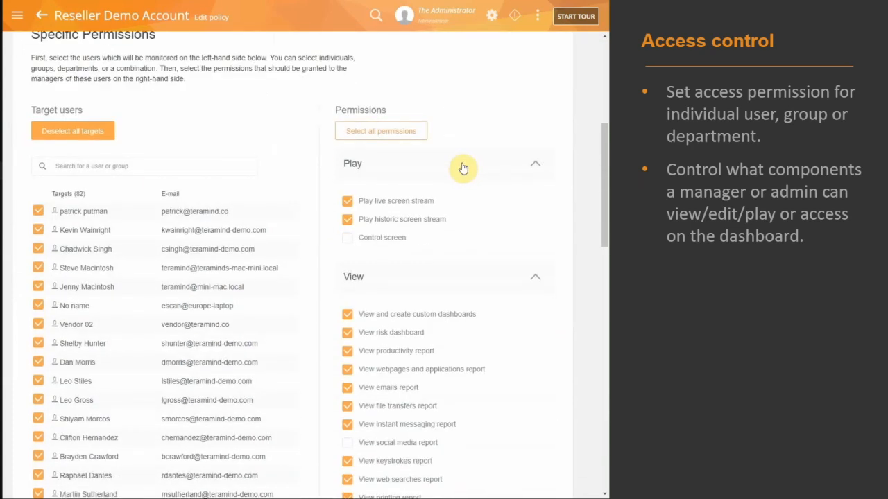
scroll("down", 3)
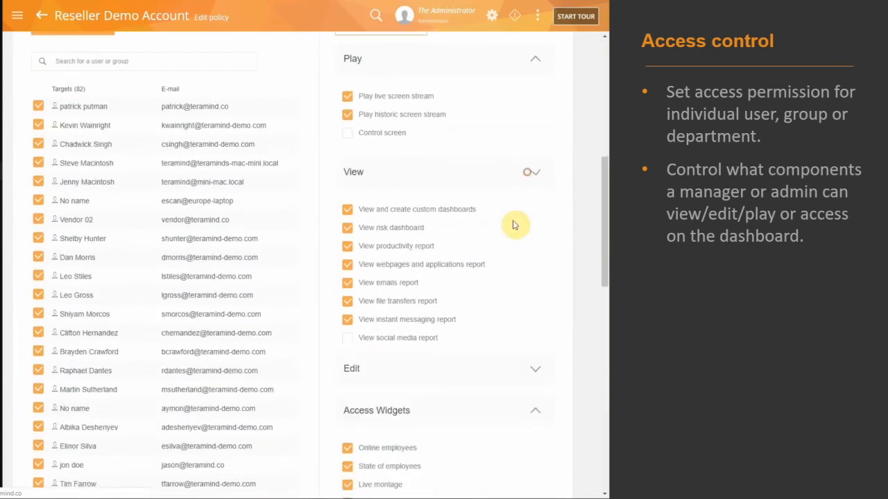
left_click(534, 172)
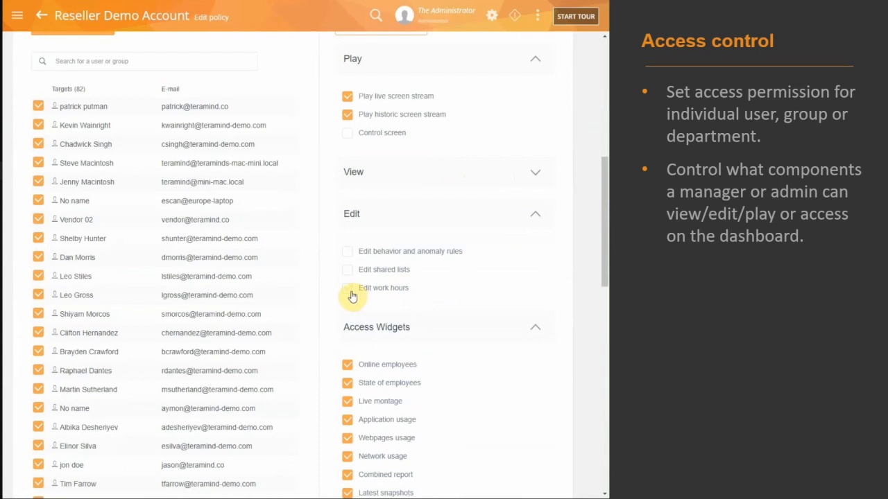
scroll("down", 3)
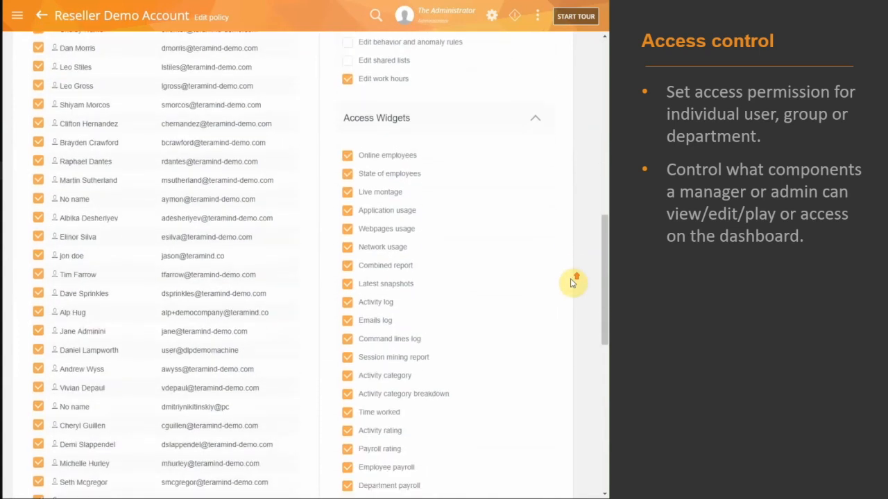
scroll("down", 3)
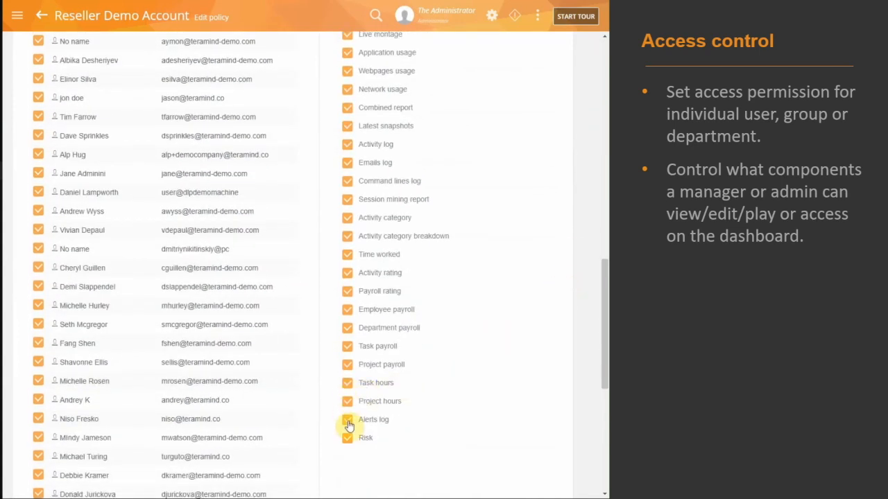
left_click(347, 420)
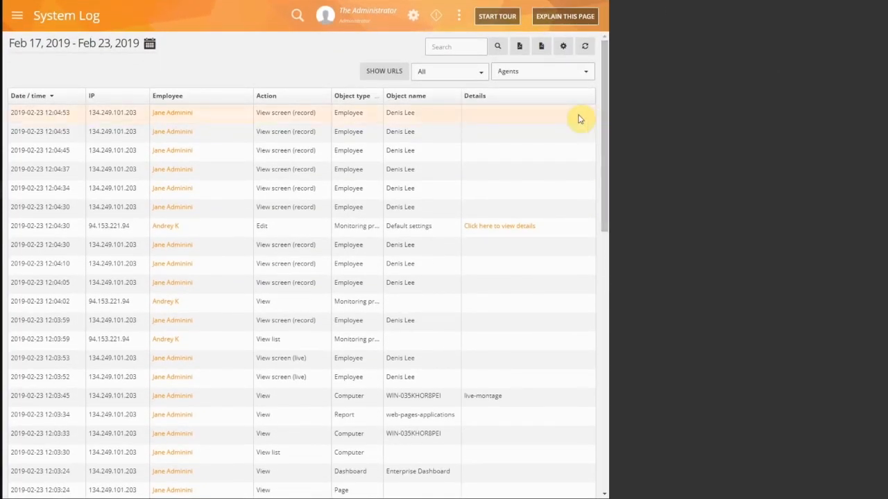
- Bring up the System Log from the navigation menu to view recorded user actions
left_click(565, 16)
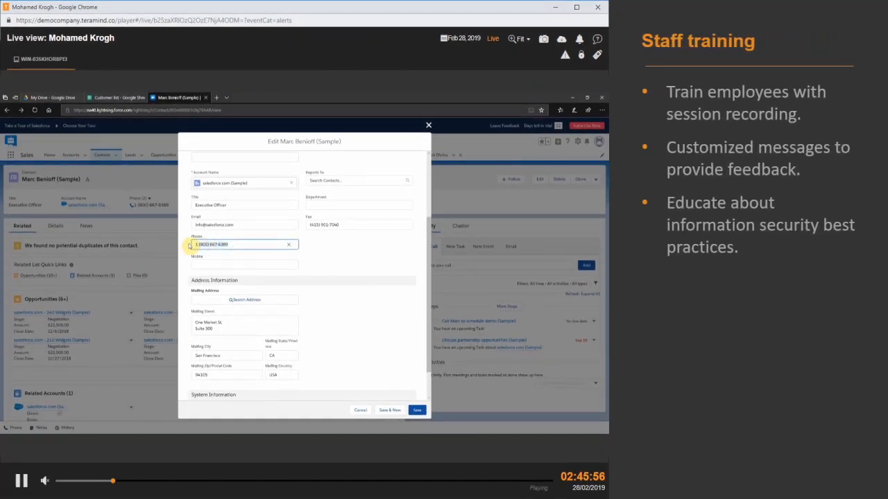
mouse_move(248, 237)
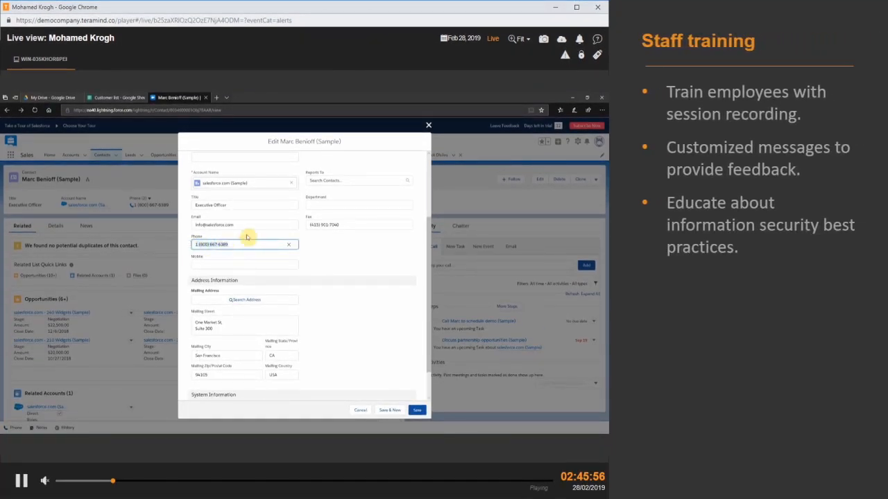
- Follow the session switching to the Customer list sheet and pasting the phone number into a cell
left_click(111, 97)
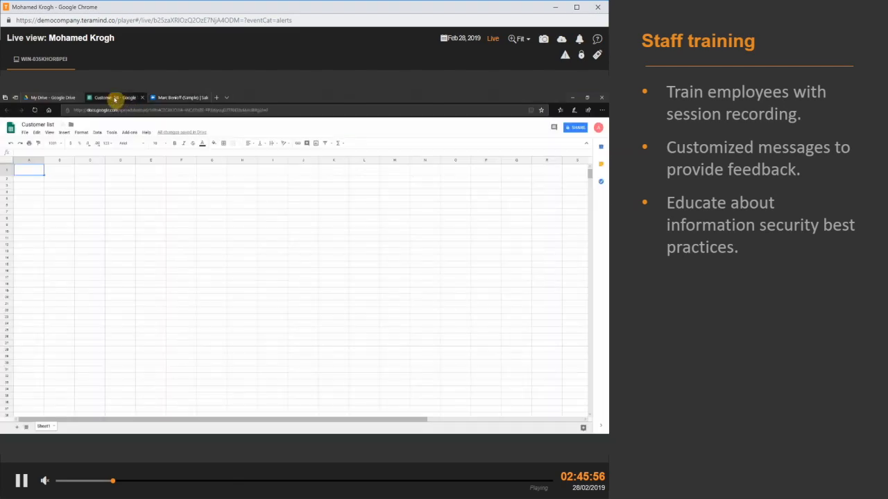
right_click(29, 170)
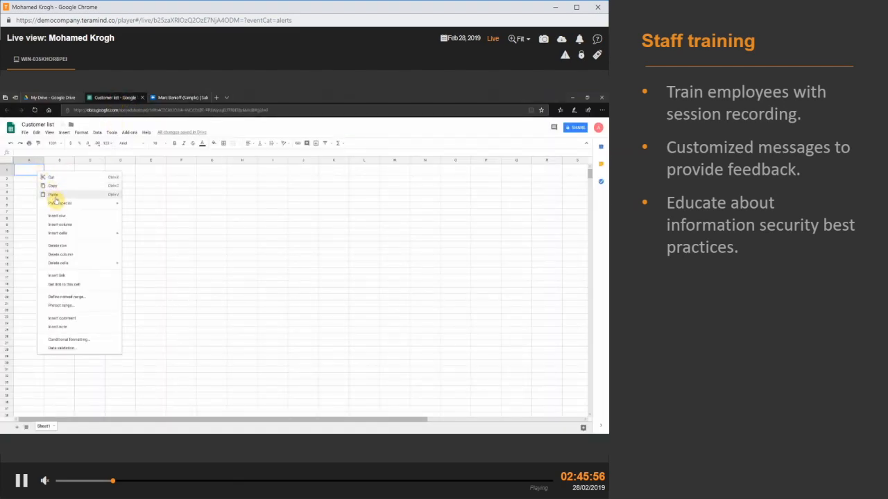
left_click(52, 185)
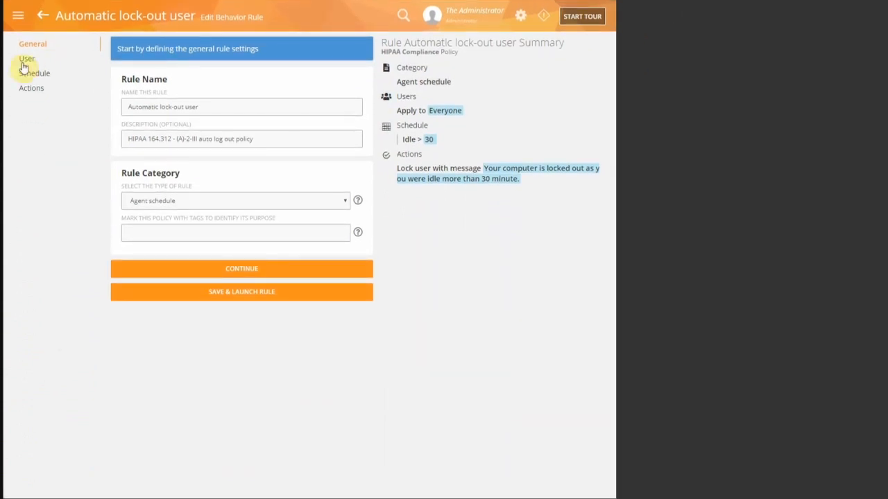
- Confirm the lock-out rule targets Everyone and keep Idle as the schedule violation type
left_click(26, 58)
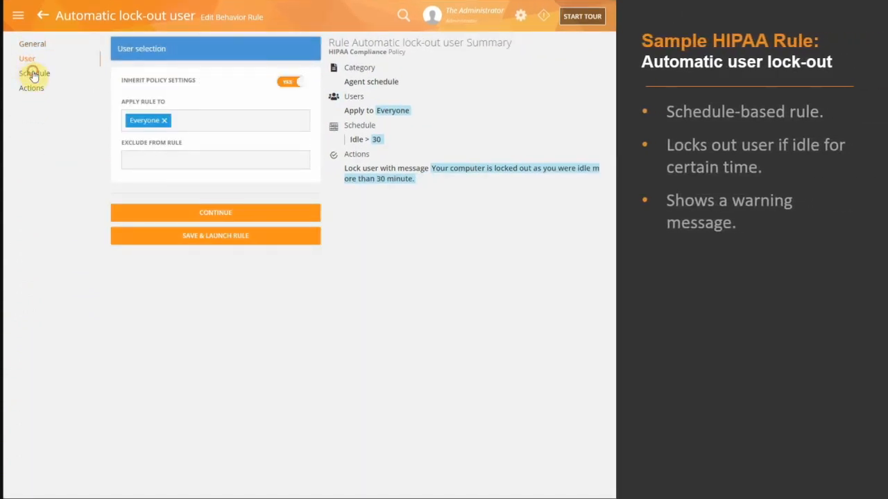
left_click(35, 73)
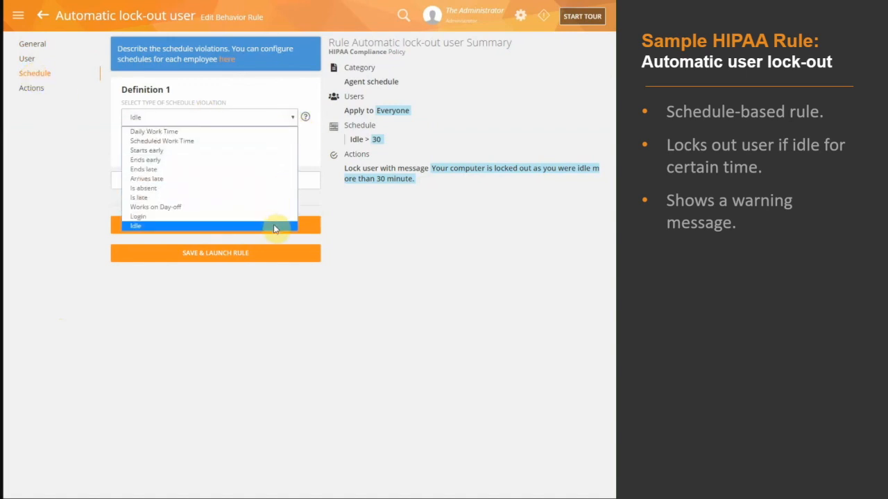
left_click(136, 226)
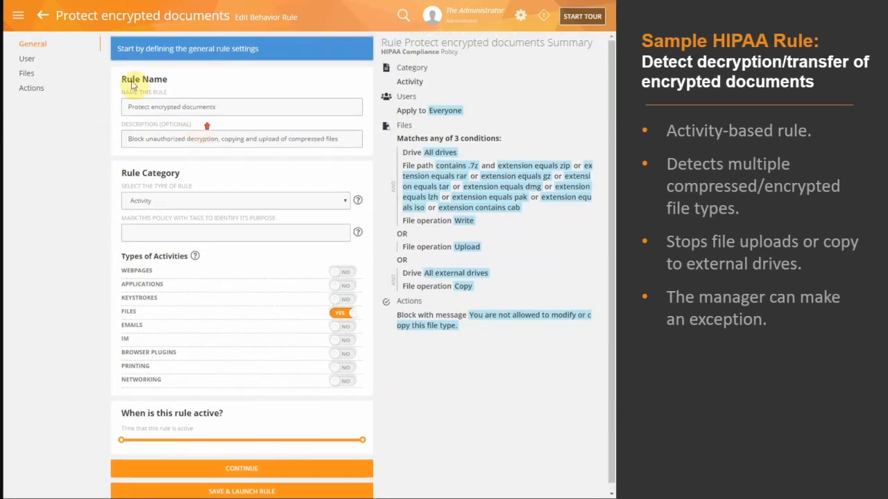
- Review the encrypted-documents rule's users and file conditions, then enable manager exceptions under Block
left_click(26, 58)
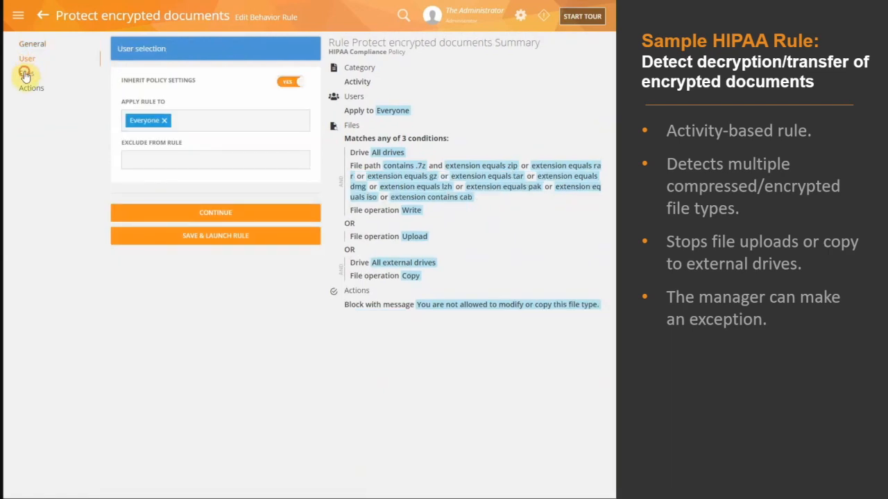
left_click(28, 52)
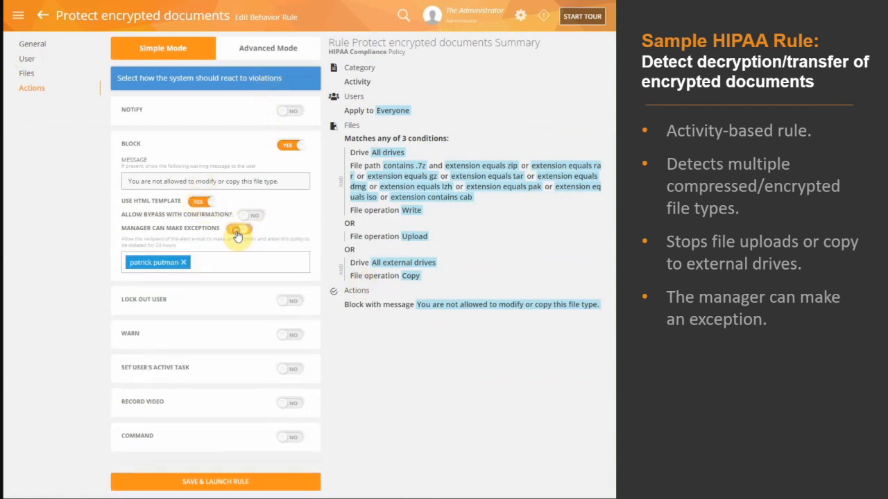
left_click(239, 229)
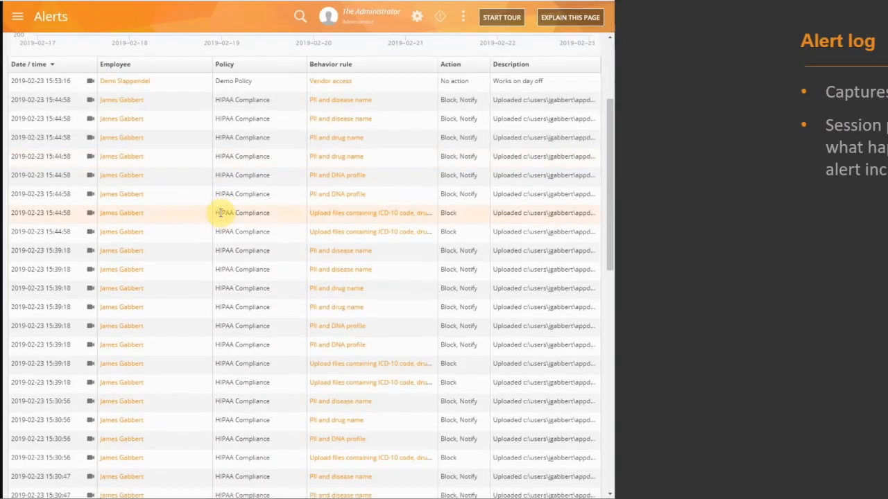
- Inspect a blocked ICD-10 upload HIPAA Compliance alert in the Alerts log
left_click(90, 212)
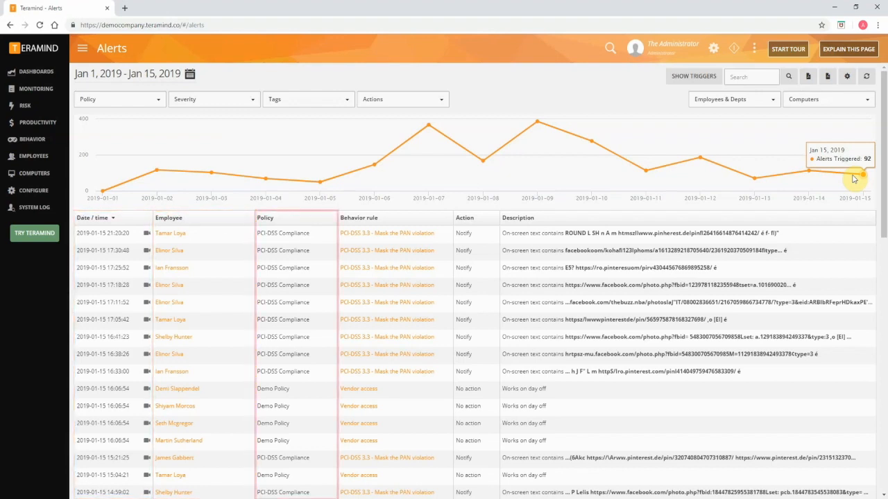
- Export the January 1–15, 2019 alert log to PDF and scroll through the report
left_click(359, 217)
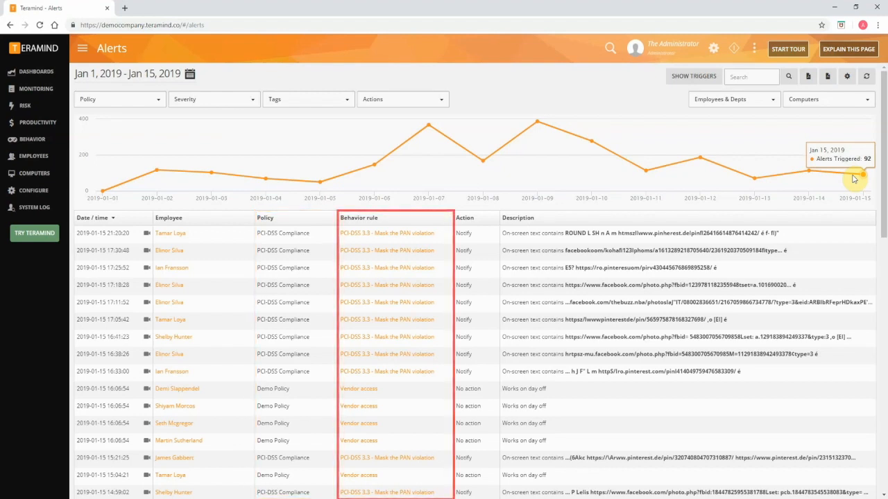
left_click(464, 217)
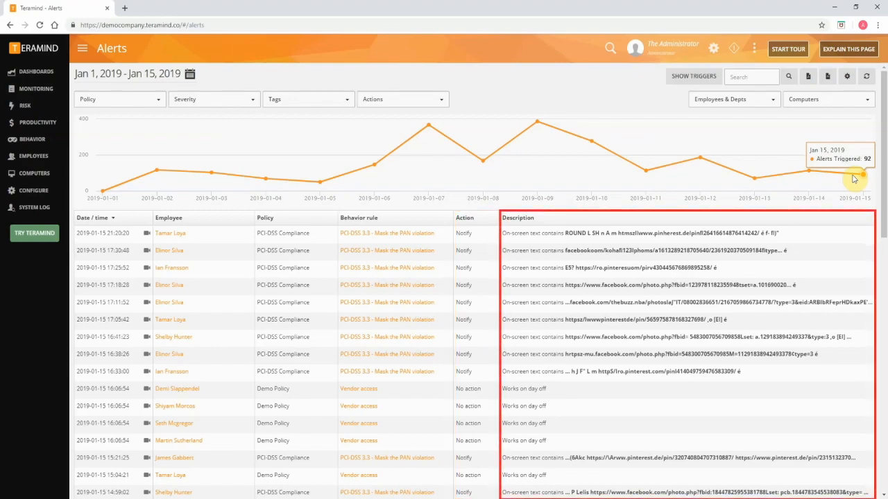
left_click(808, 76)
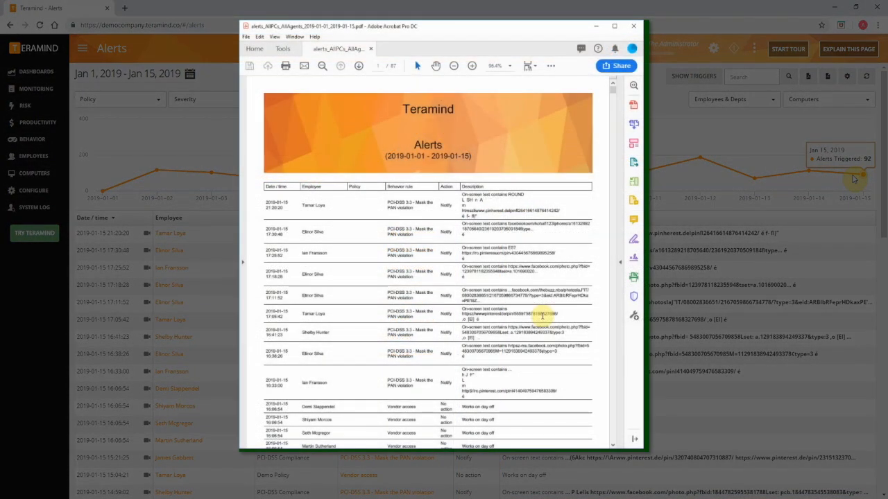
scroll("down", 3)
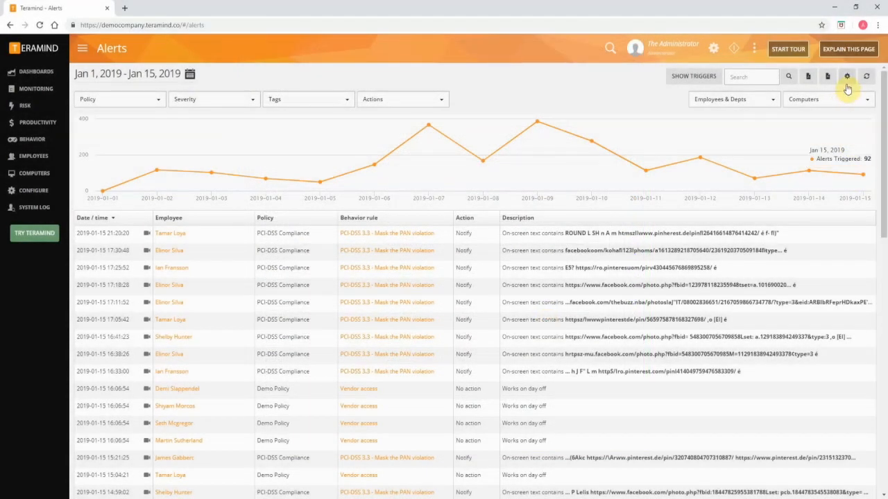
- Enable Auto-Export in the alert report's Daily Export settings and toggle the export weekdays
left_click(846, 77)
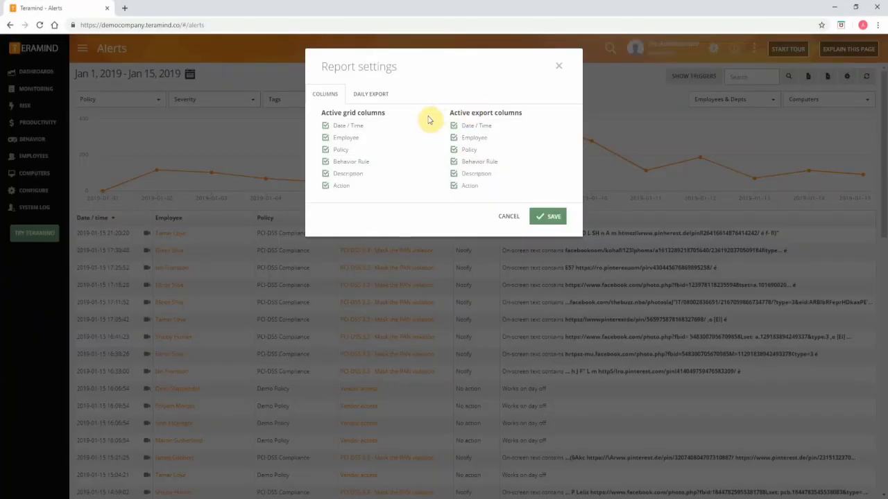
left_click(370, 94)
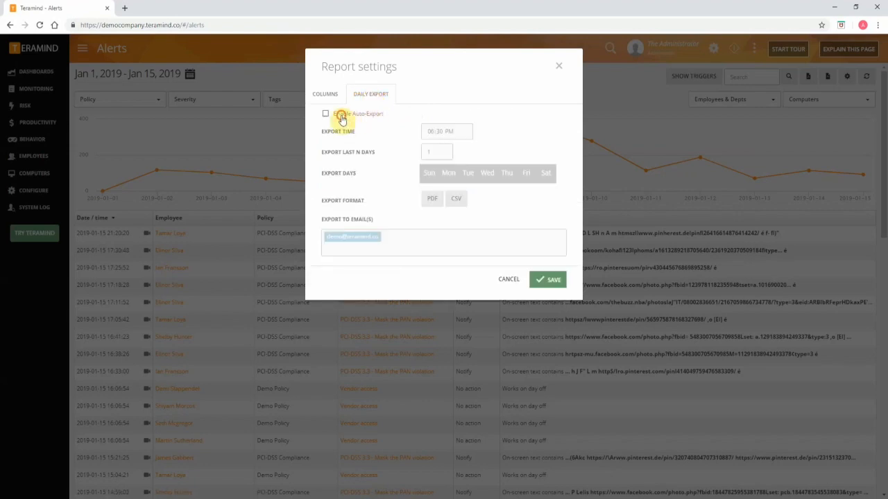
left_click(326, 114)
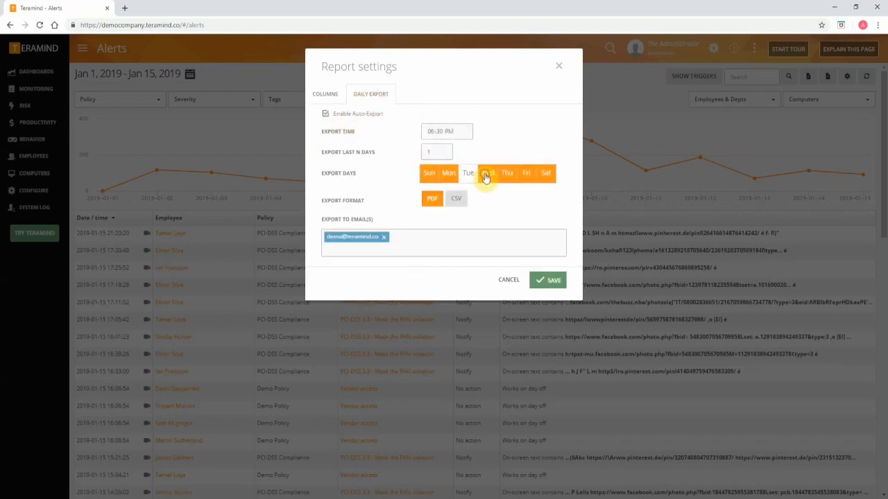
left_click(487, 173)
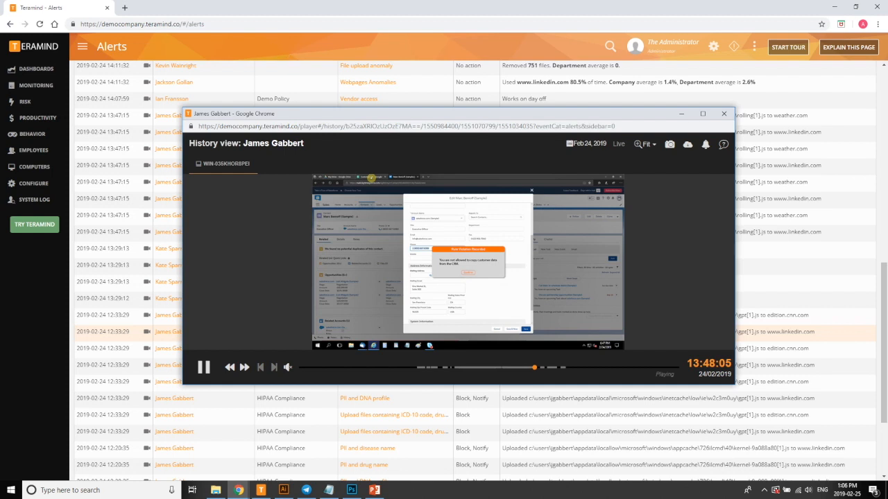
- Review the session's notifications and activities, then open Video params for exporting the playback
left_click(704, 144)
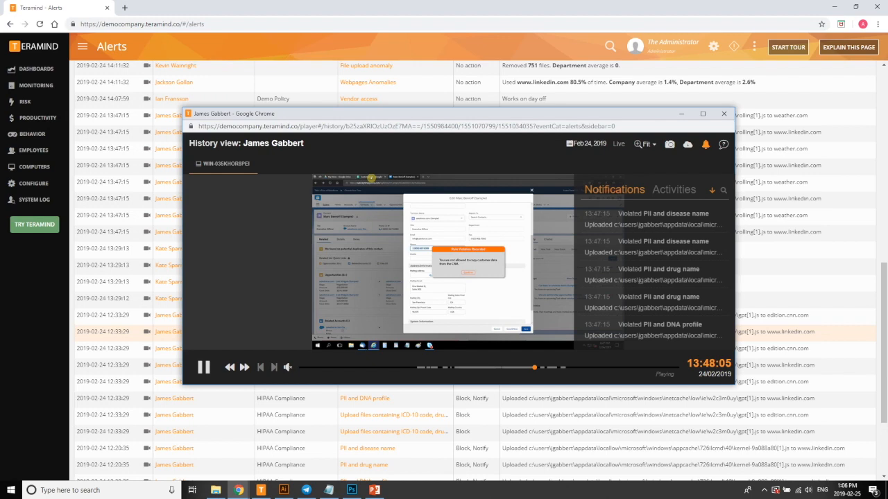
left_click(673, 189)
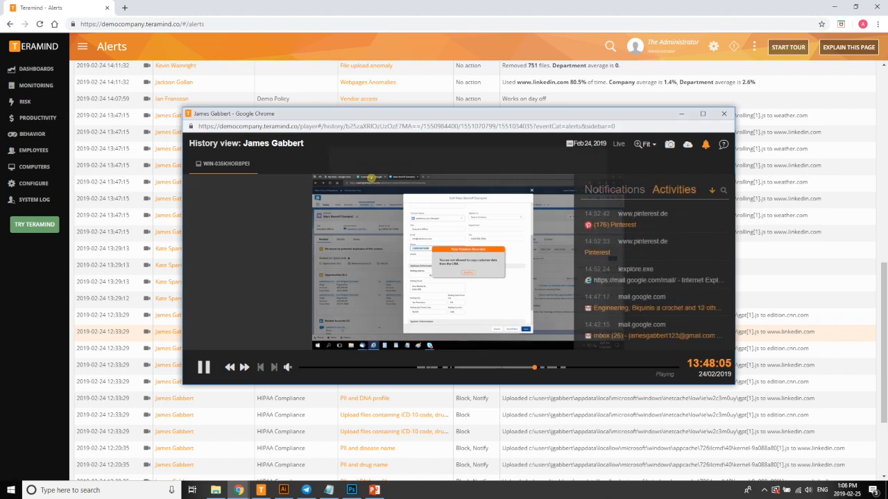
left_click(687, 144)
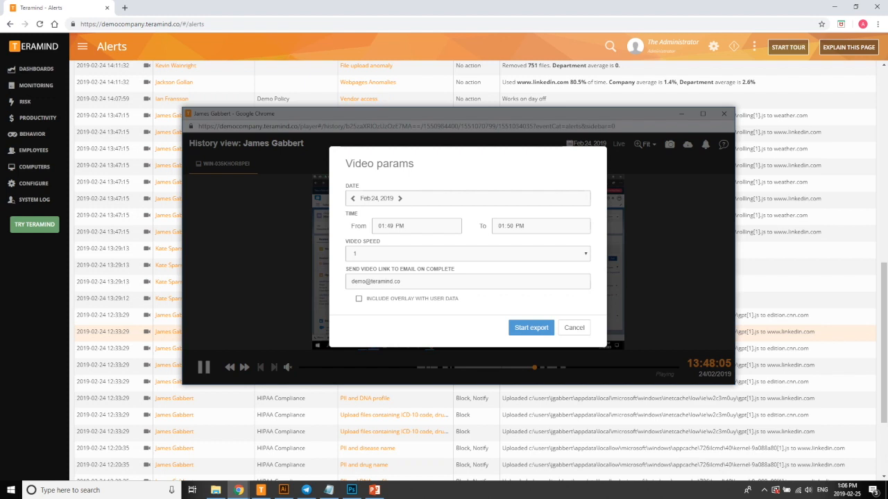